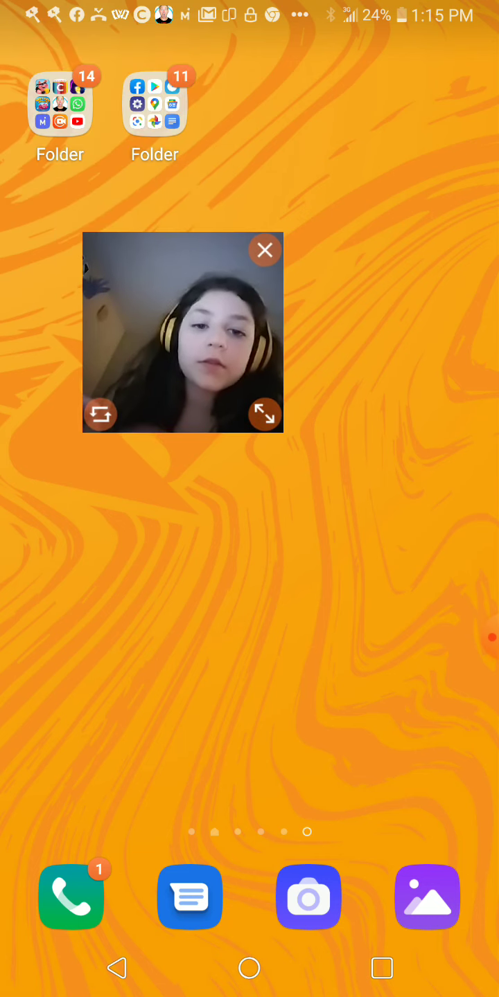
# Enlarge the floating video-call window over the home screen while the call keeps running.
pyautogui.click(264, 413)
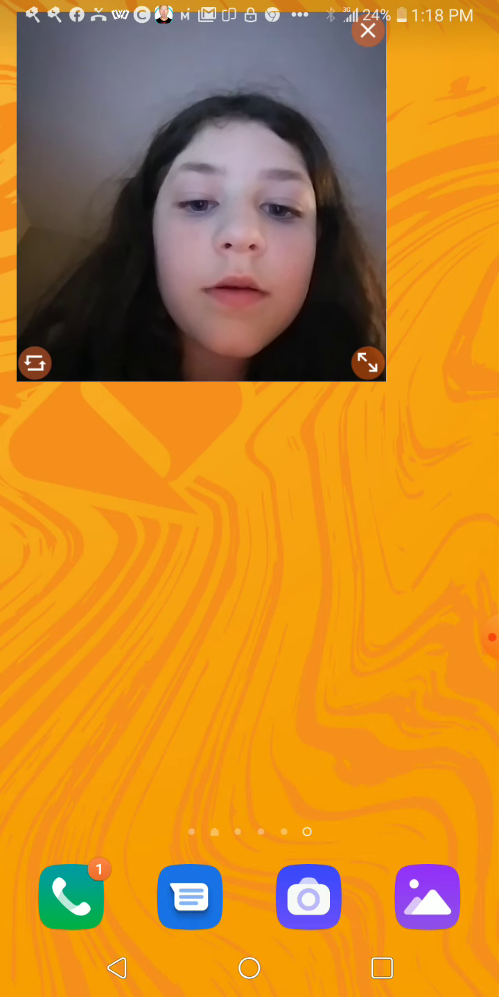
# Switch the call to the rear camera showing the laptop screen, then reveal the window's controls.
pyautogui.click(34, 363)
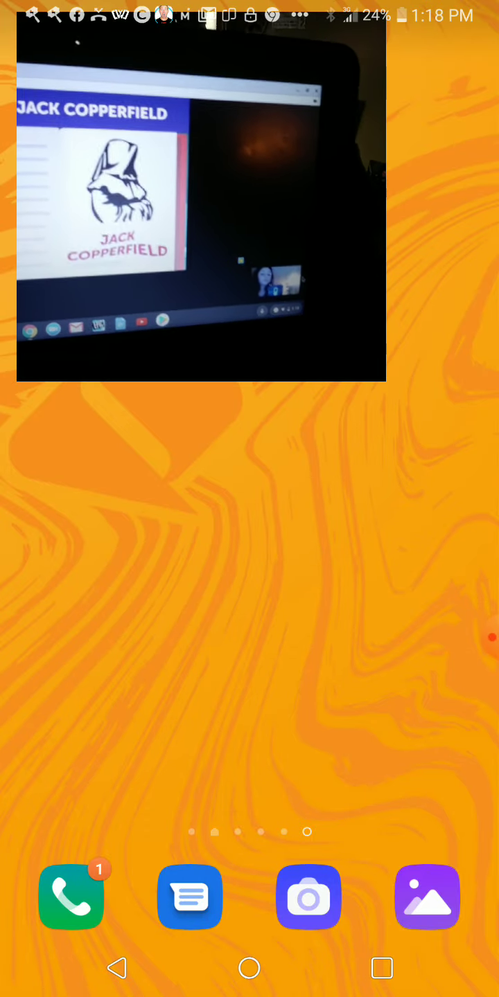
pyautogui.click(200, 208)
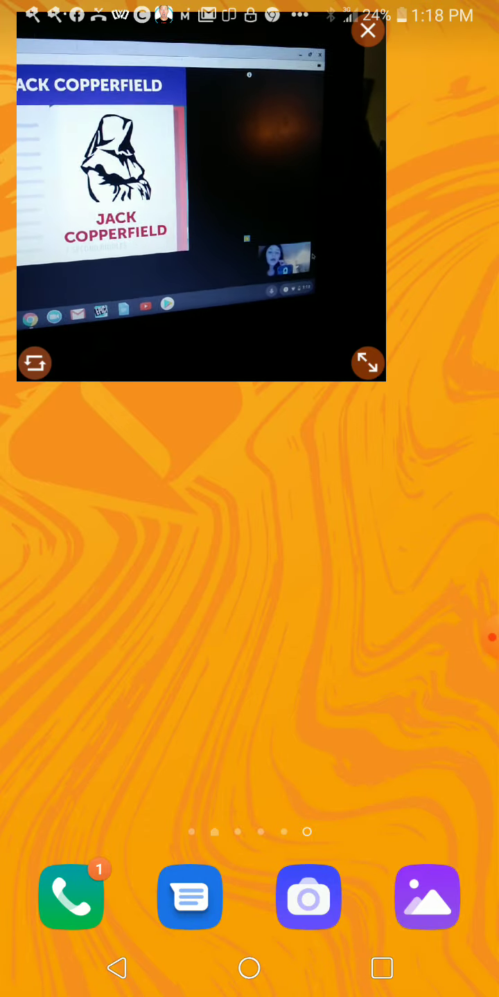